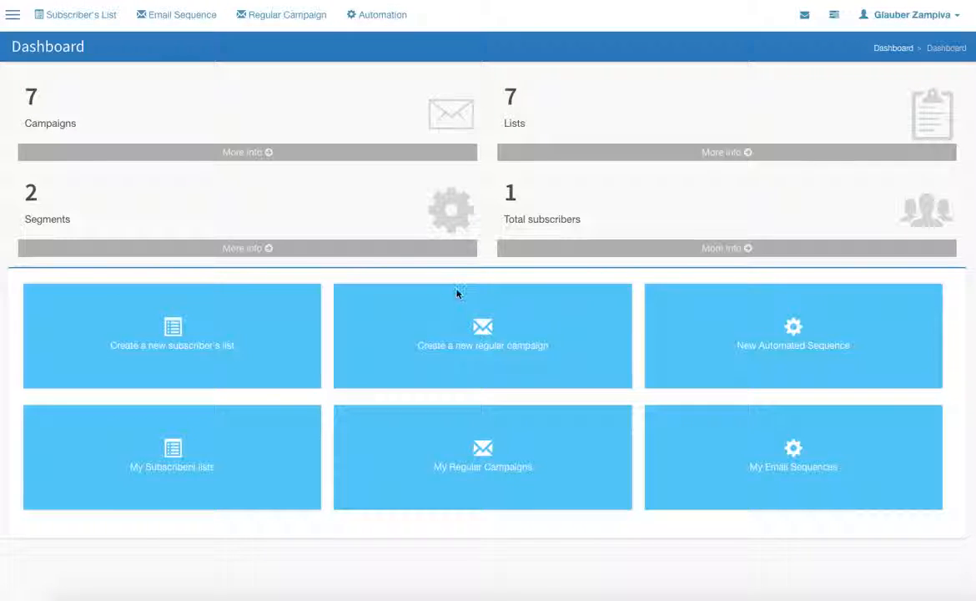
mouse_move(482, 449)
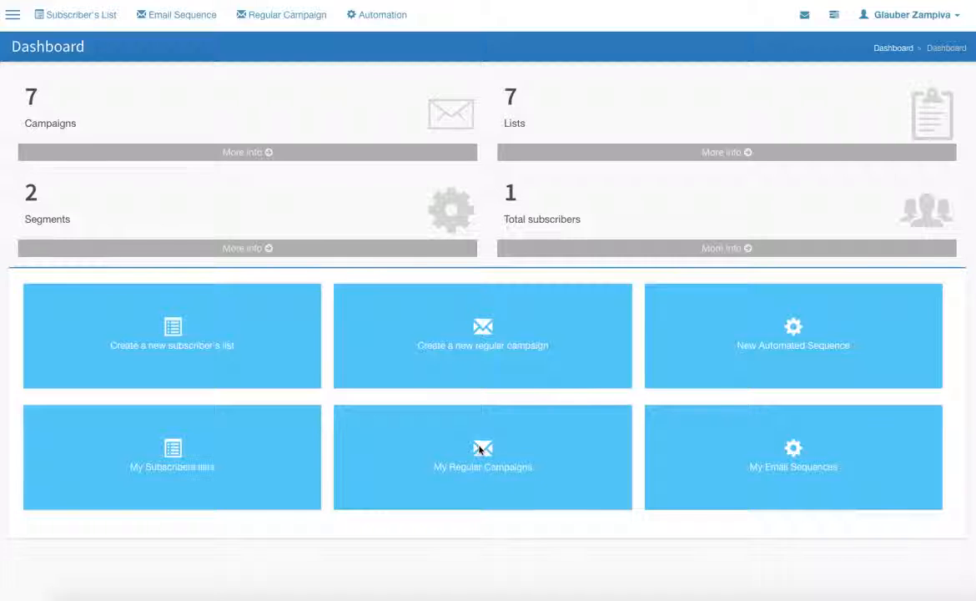
- Go from the dashboard to the My Regular Campaigns list
left_click(482, 457)
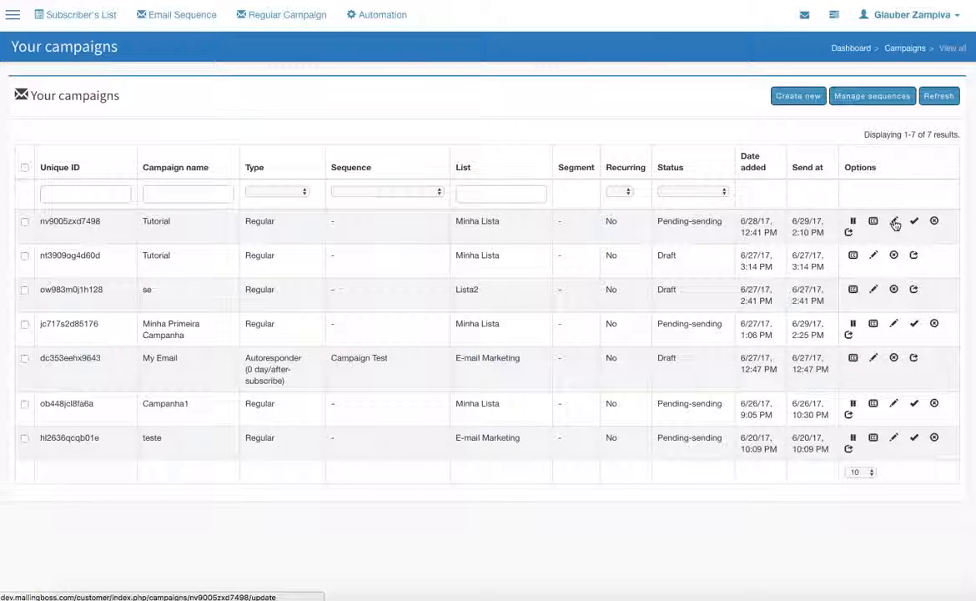
- Edit the Tutorial campaign and set its setup subject line to 'Tutorial'
left_click(894, 224)
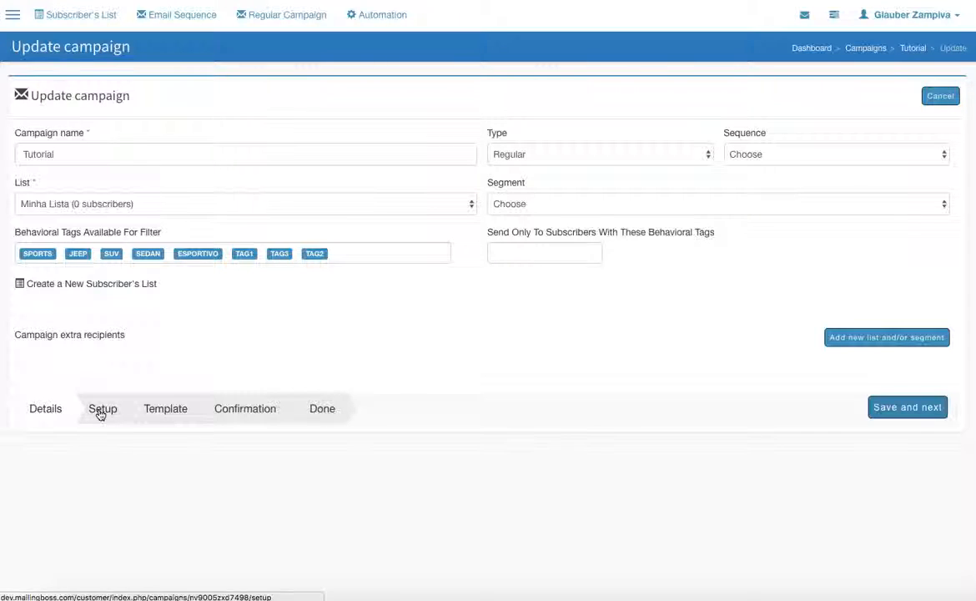
left_click(103, 407)
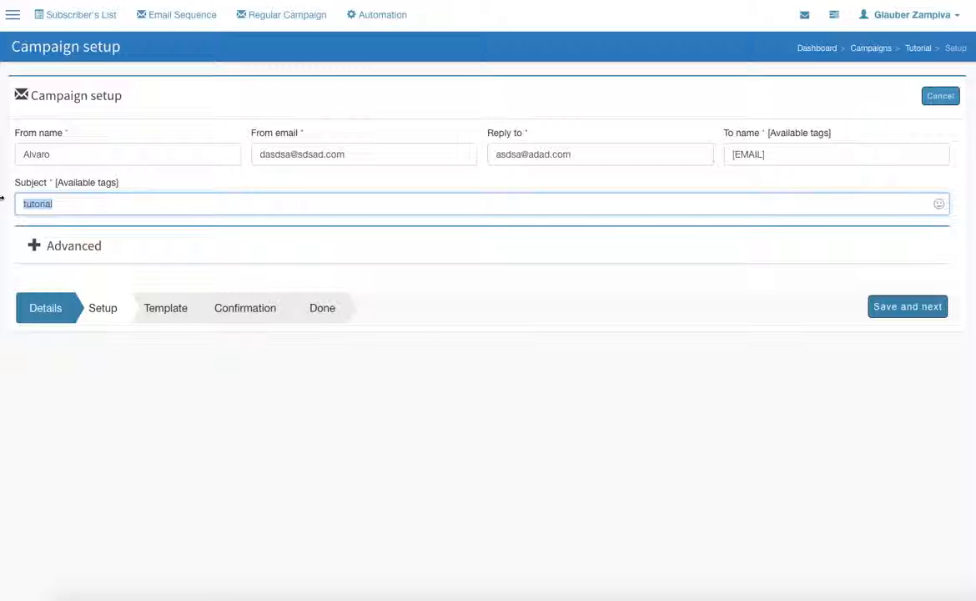
type("Tuto")
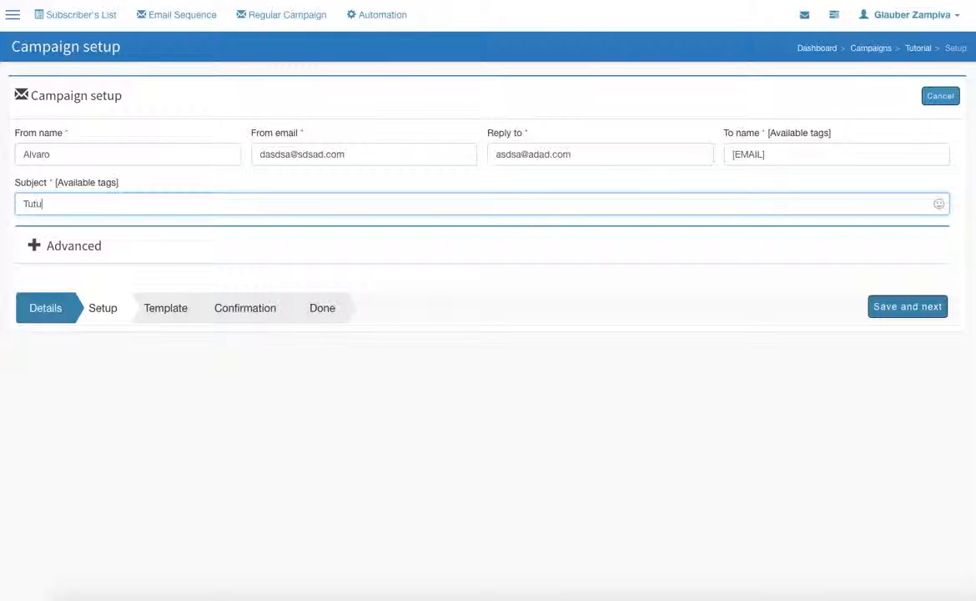
type("orial")
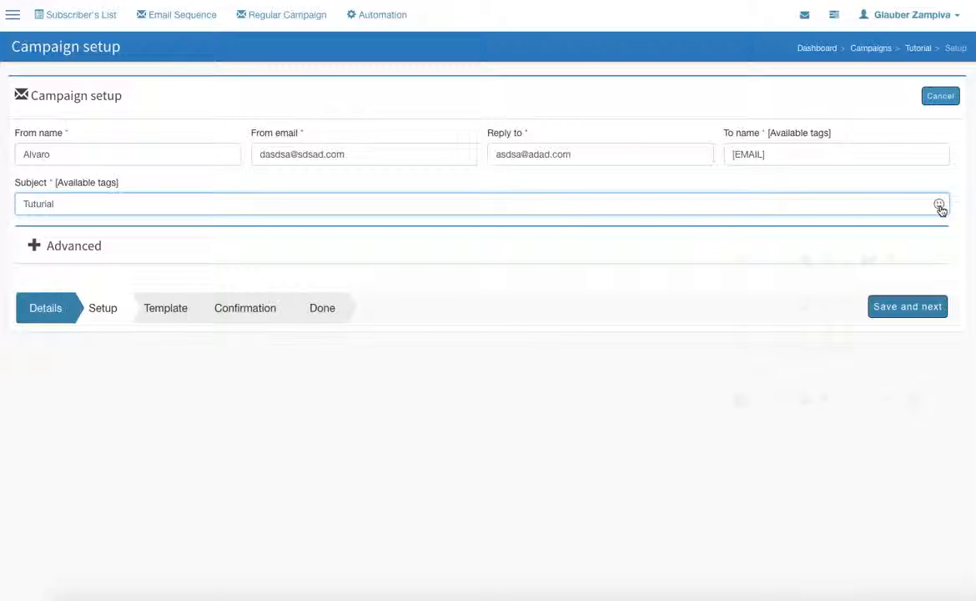
- Append an emoji to the 'Tutorial' subject, save, and advance to the template step
left_click(940, 203)
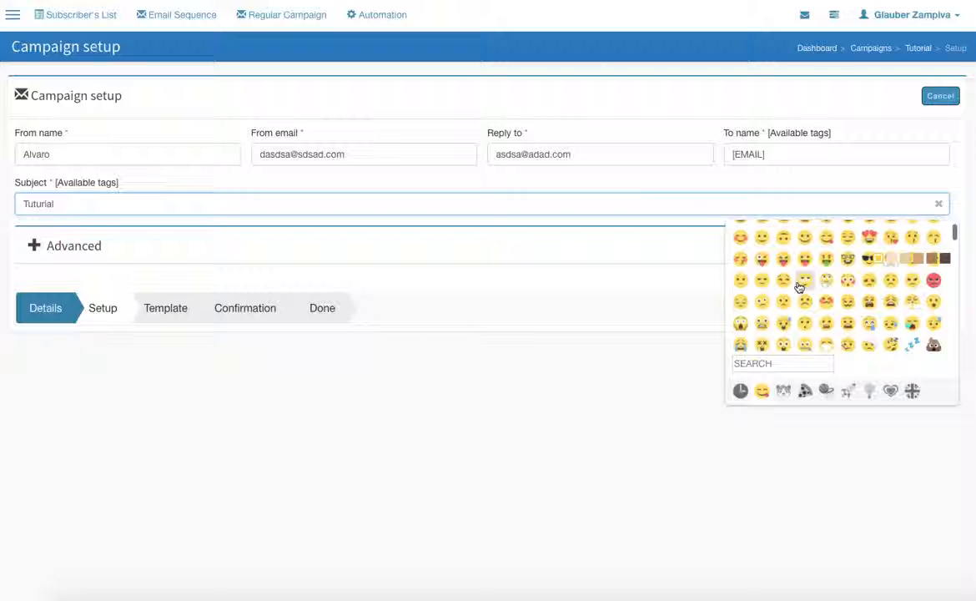
left_click(782, 390)
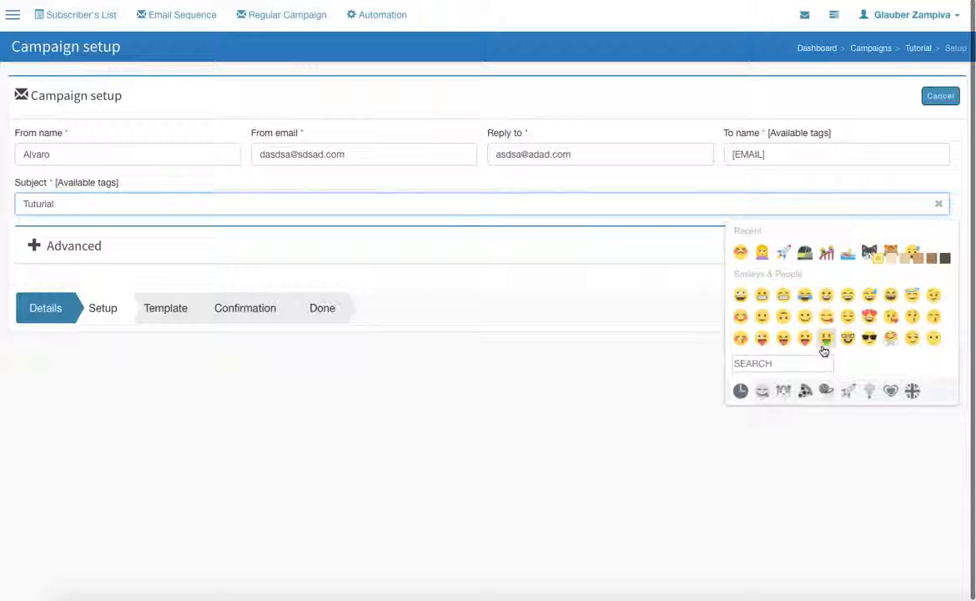
left_click(826, 337)
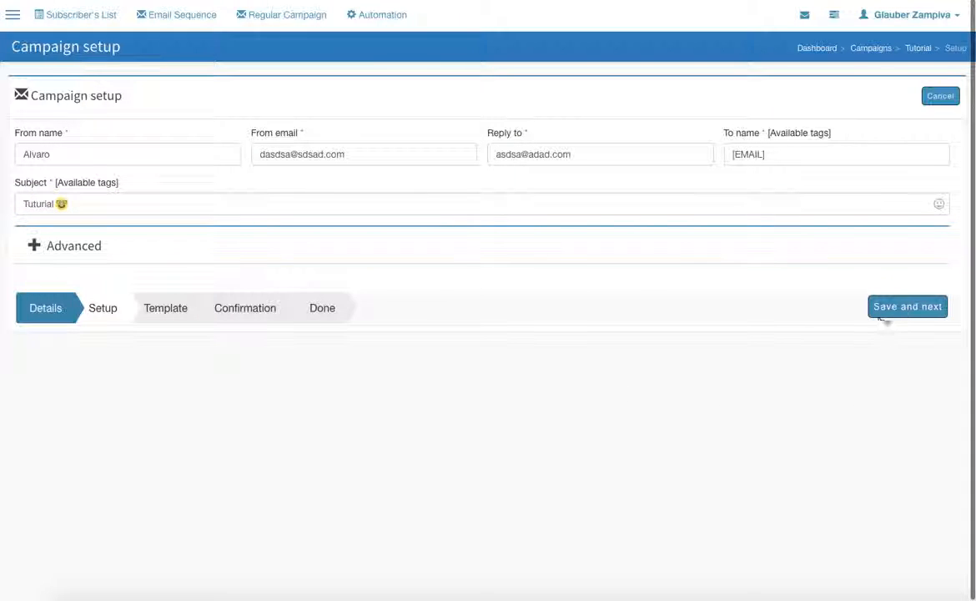
left_click(907, 307)
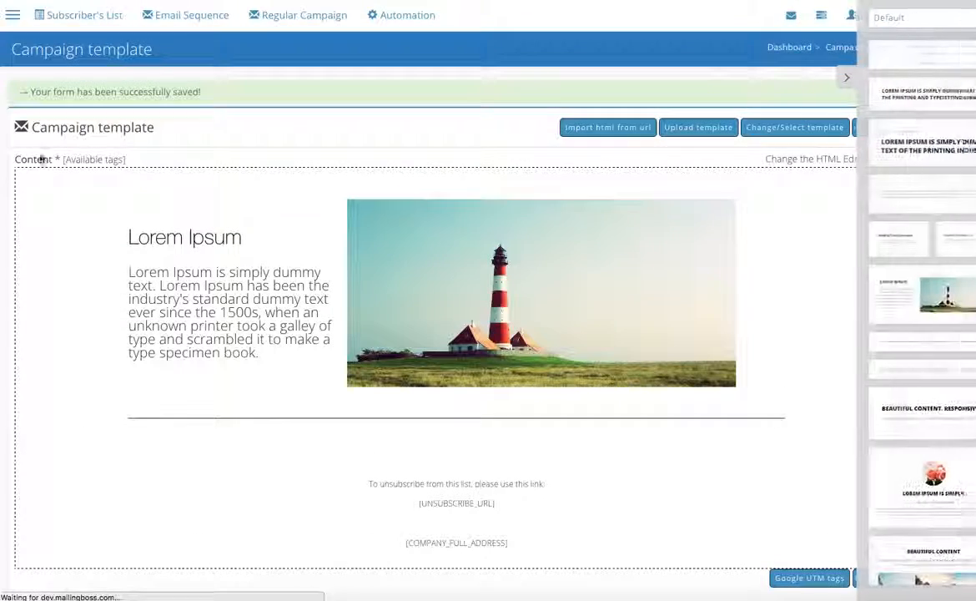